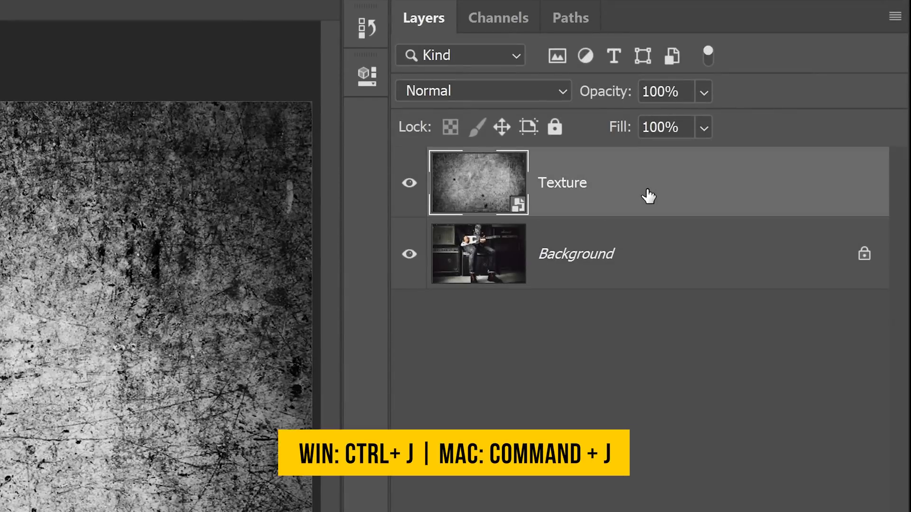
Duplicate the Texture layer (Ctrl+J) and begin changing the original Texture layer's blending mode
key("ctrl+j")
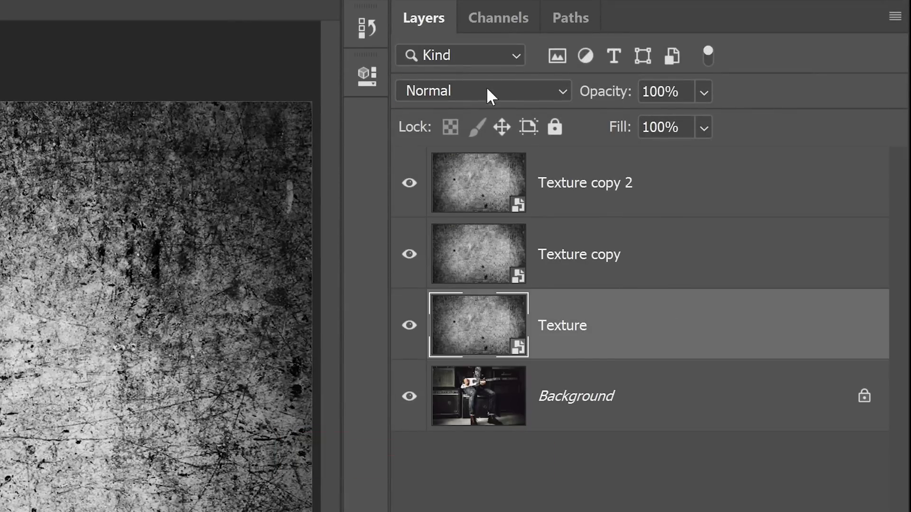
left_click(482, 91)
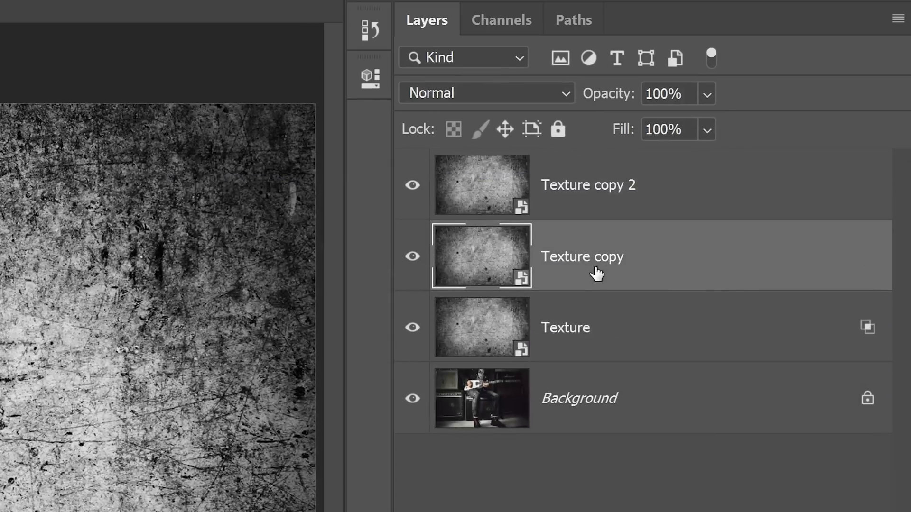
Assign a non-normal blending mode to the Texture copy layer so it mixes with the photo
left_click(486, 93)
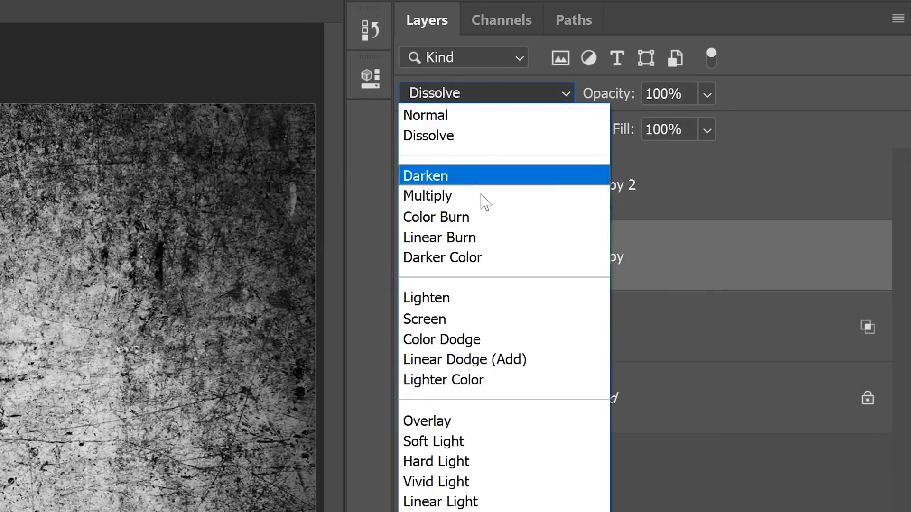
left_click(425, 318)
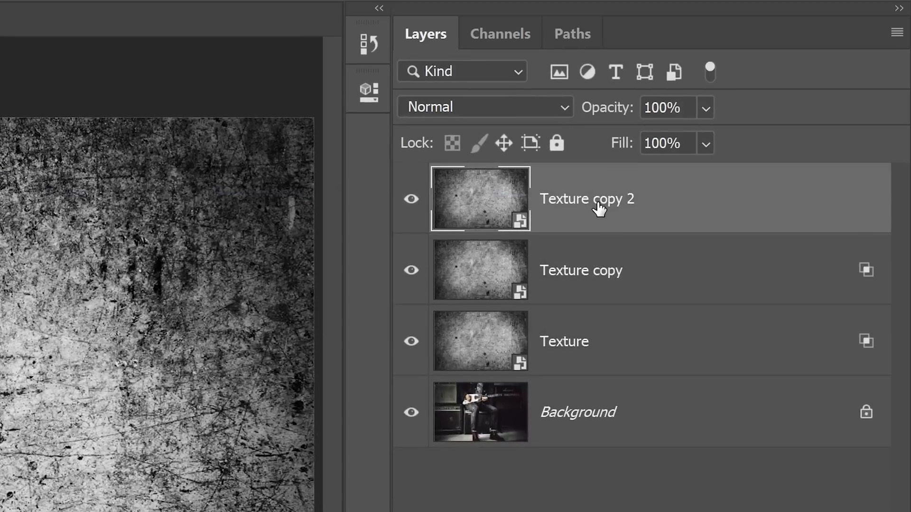
Invert Texture copy 2, blend it with Screen and set its opacity to 25%
key("ctrl+i")
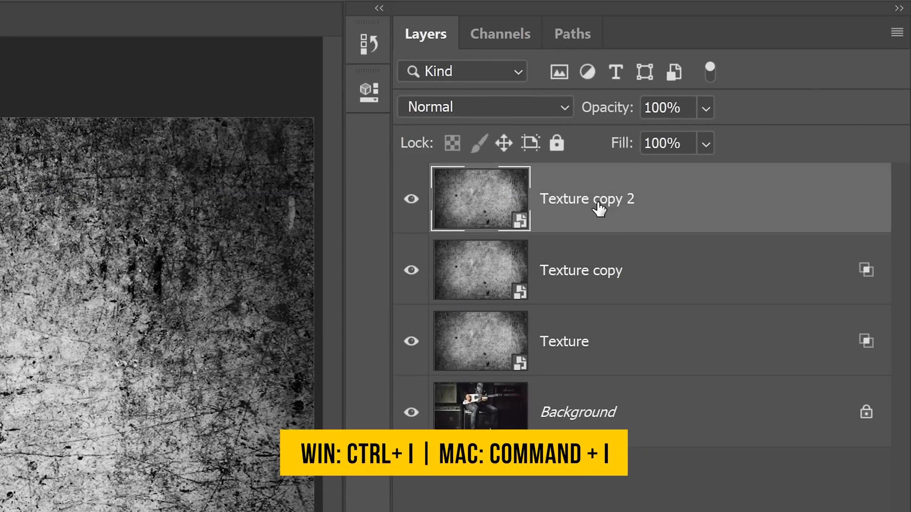
key("ctrl+i")
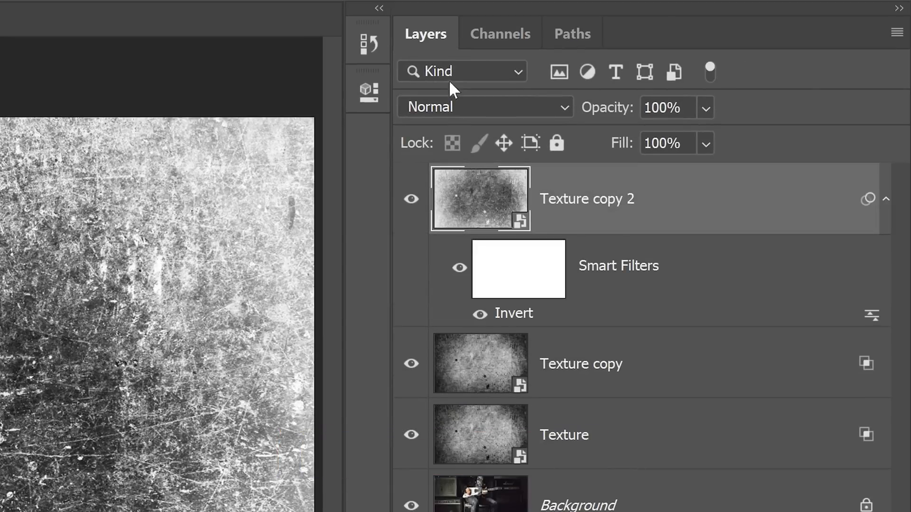
left_click(483, 107)
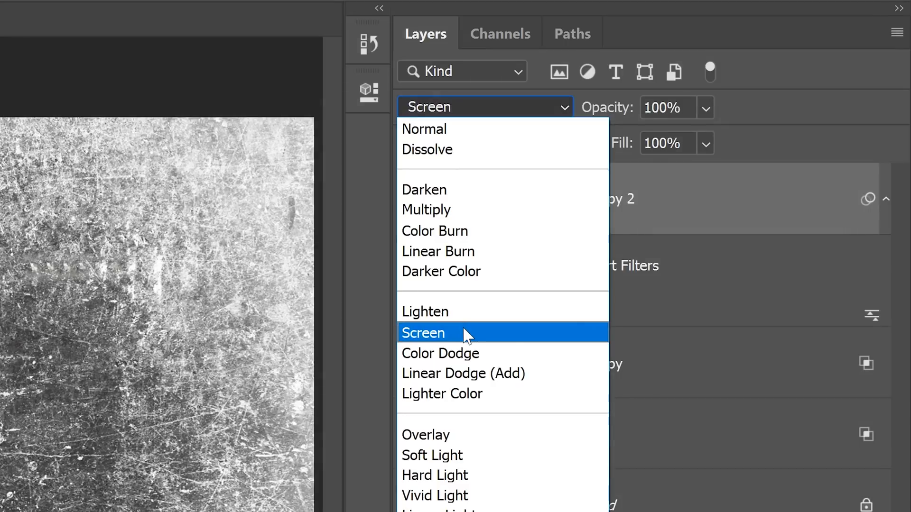
left_click(424, 333)
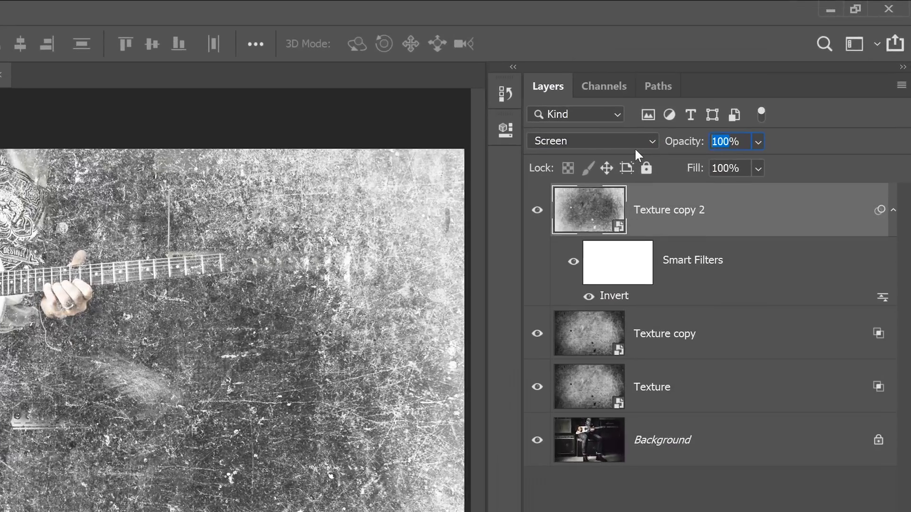
type("25%")
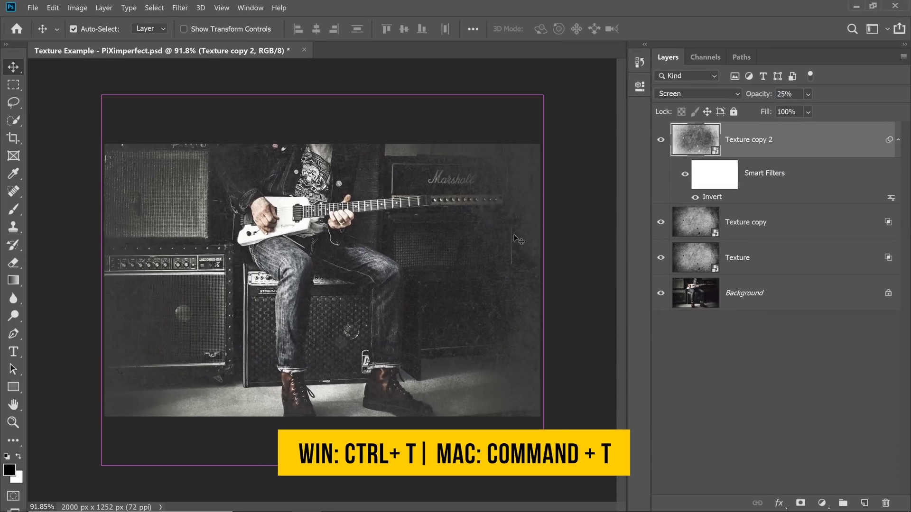
Free-transform Texture copy 2, rotating it about 42° and scaling it up to roughly 110%
key("ctrl+t")
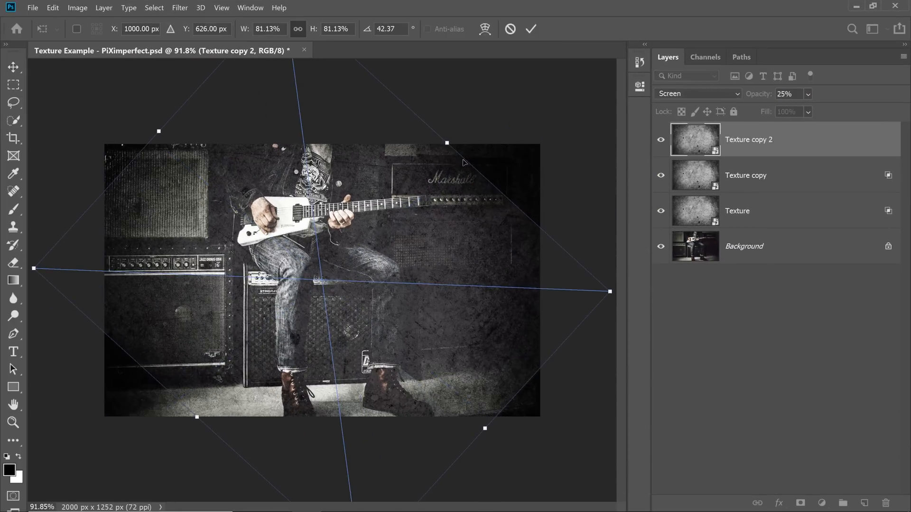
left_click_drag(609, 291, 531, 472)
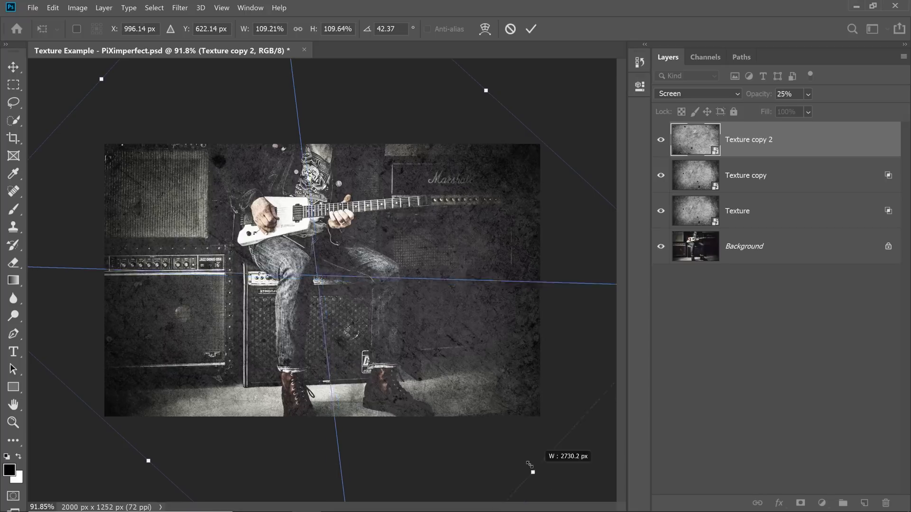